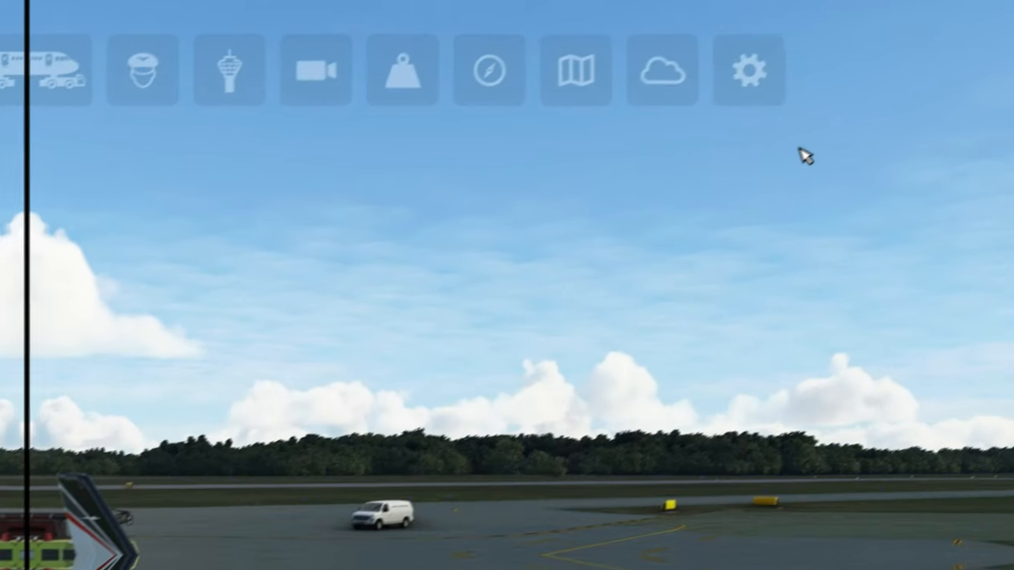
- Show the Custom Toolbar panel list from the gear icon and scroll through its entries
{"action": "left_click", "coordinate": [748, 70]}
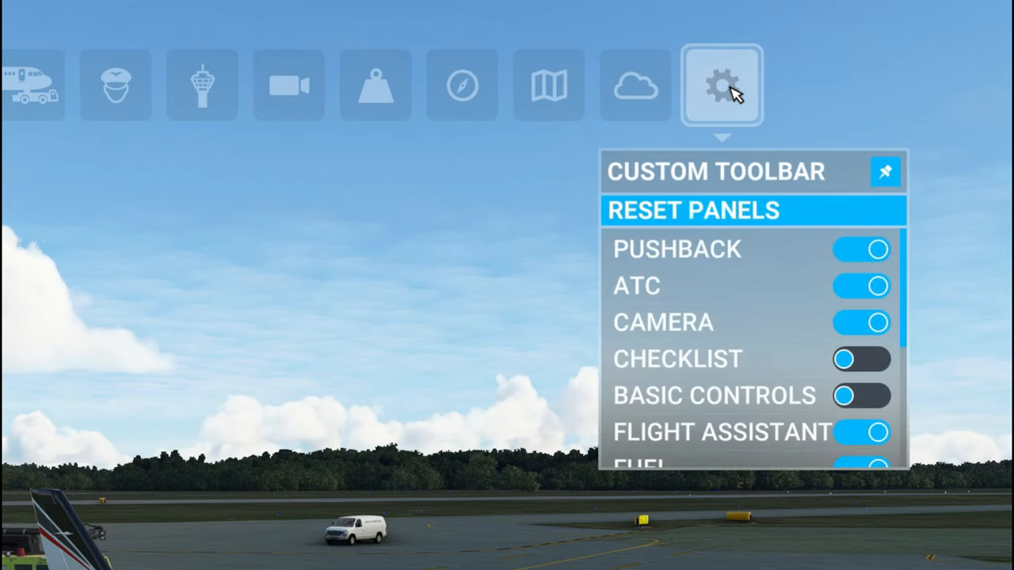
{"action": "scroll", "scroll_direction": "down", "scroll_amount": 3}
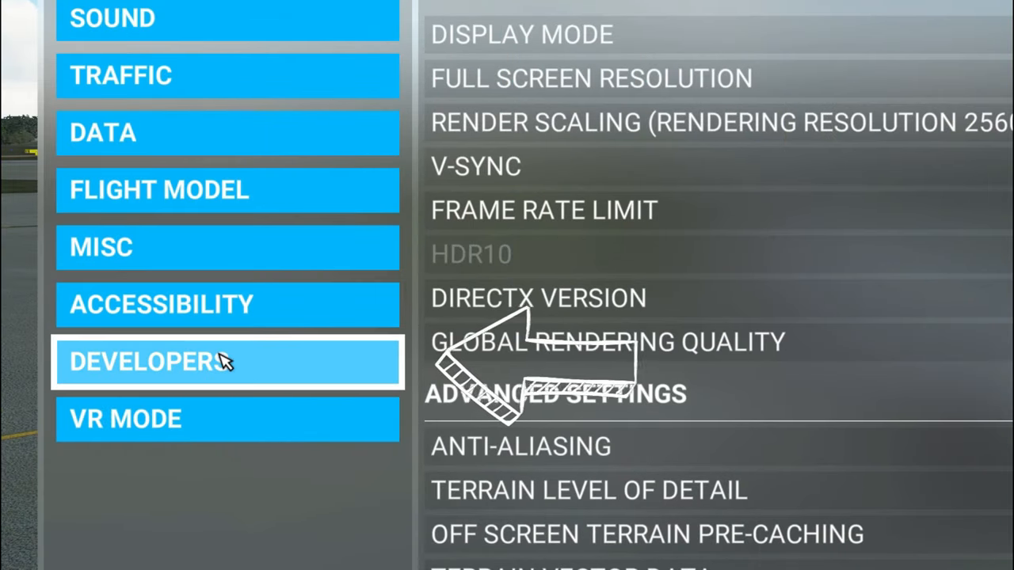
{"action": "mouse_move", "coordinate": [174, 372]}
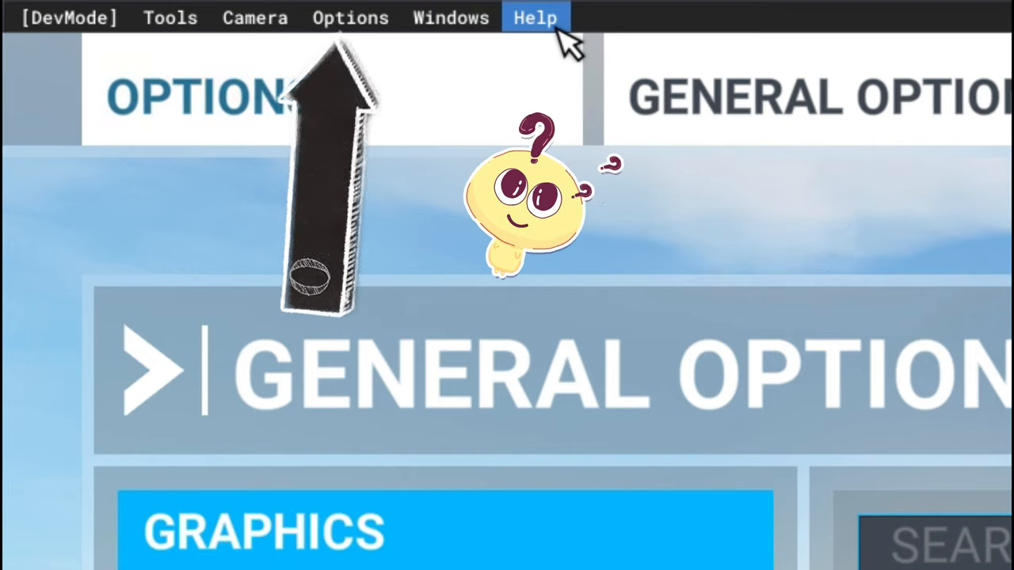
{"action": "mouse_move", "coordinate": [352, 17]}
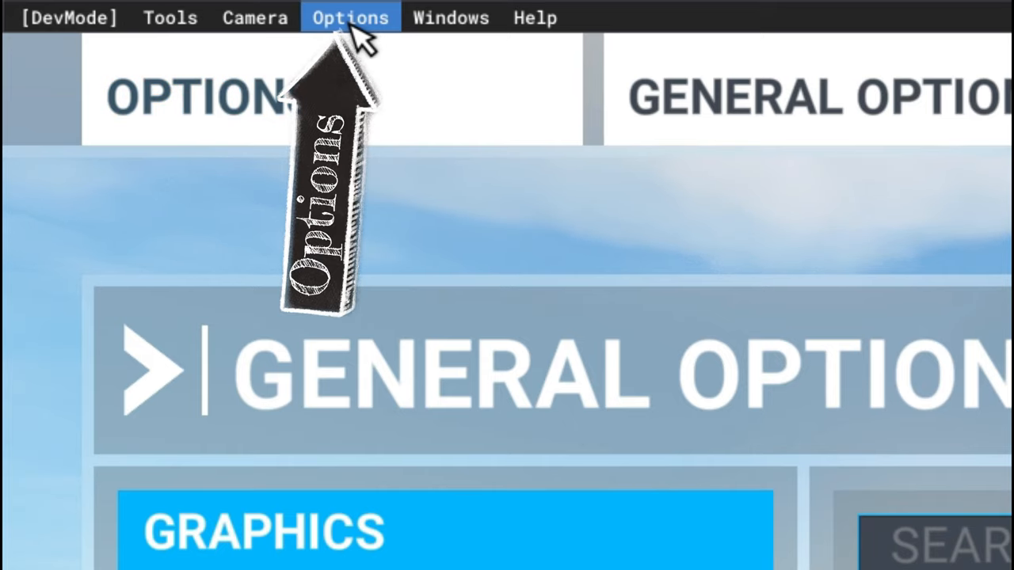
- Turn on 'Enable replay panel' under Experimental in the DevMode Options menu
{"action": "left_click", "coordinate": [351, 17]}
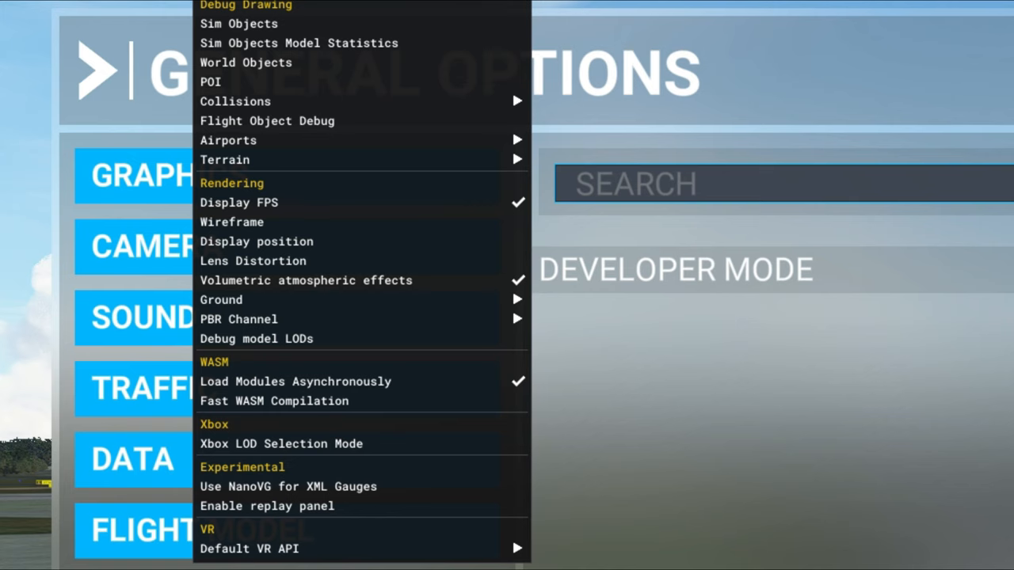
{"action": "mouse_move", "coordinate": [282, 443]}
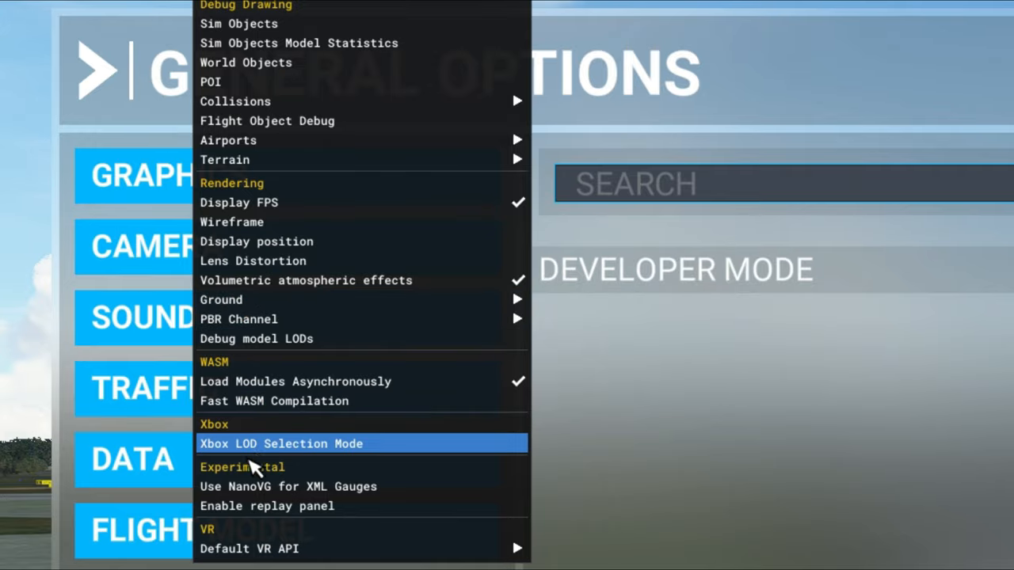
{"action": "mouse_move", "coordinate": [266, 507]}
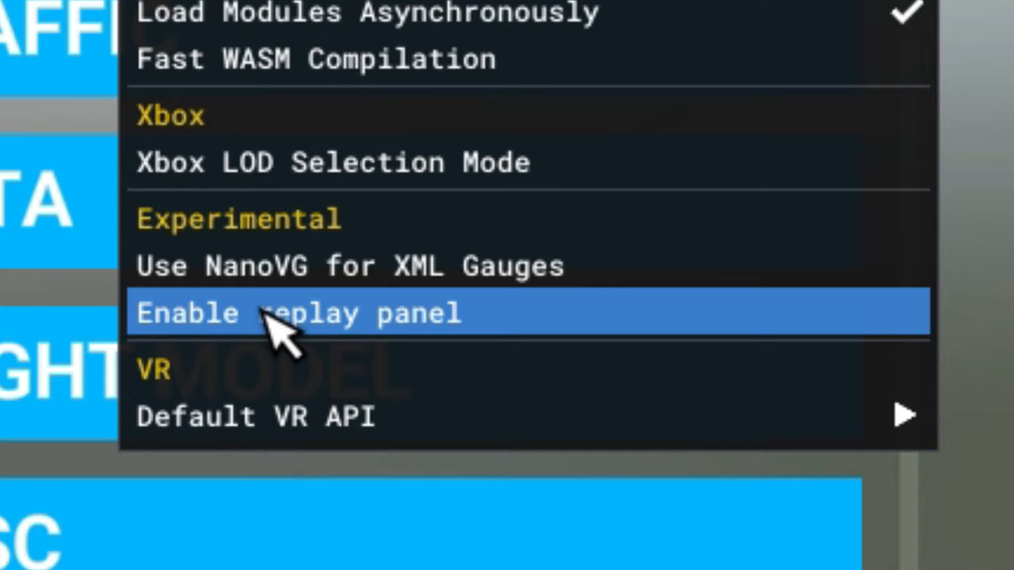
{"action": "left_click", "coordinate": [301, 314]}
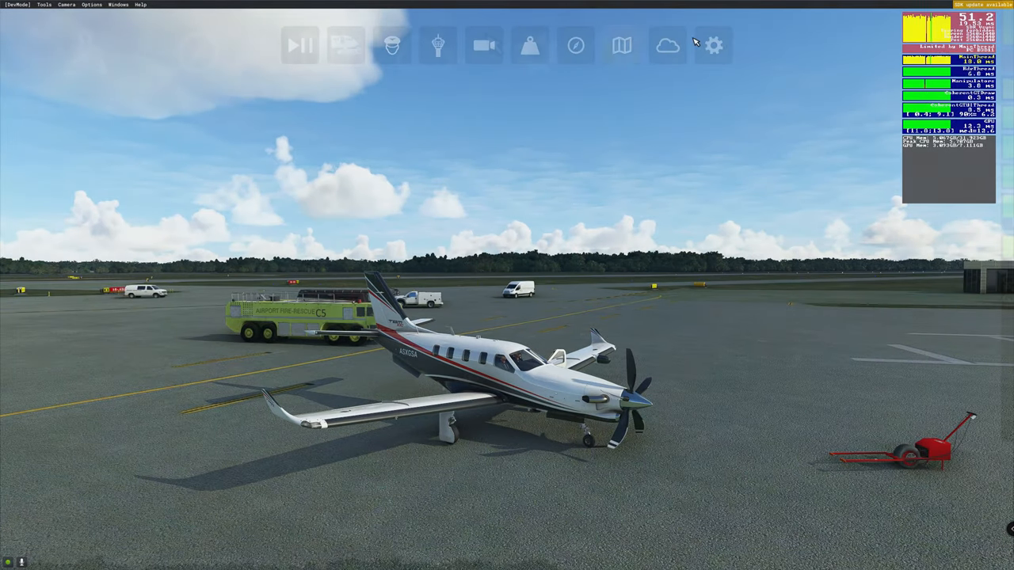
- Toggle Replay on in the Custom Toolbar list so it appears on the in-flight toolbar
{"action": "left_click", "coordinate": [713, 44]}
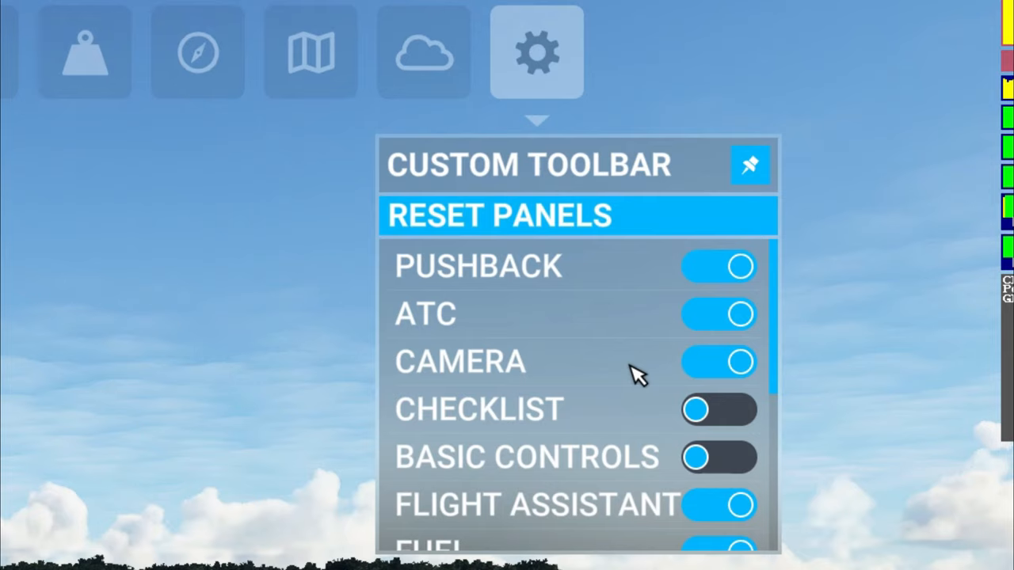
{"action": "scroll", "scroll_direction": "down", "scroll_amount": 3}
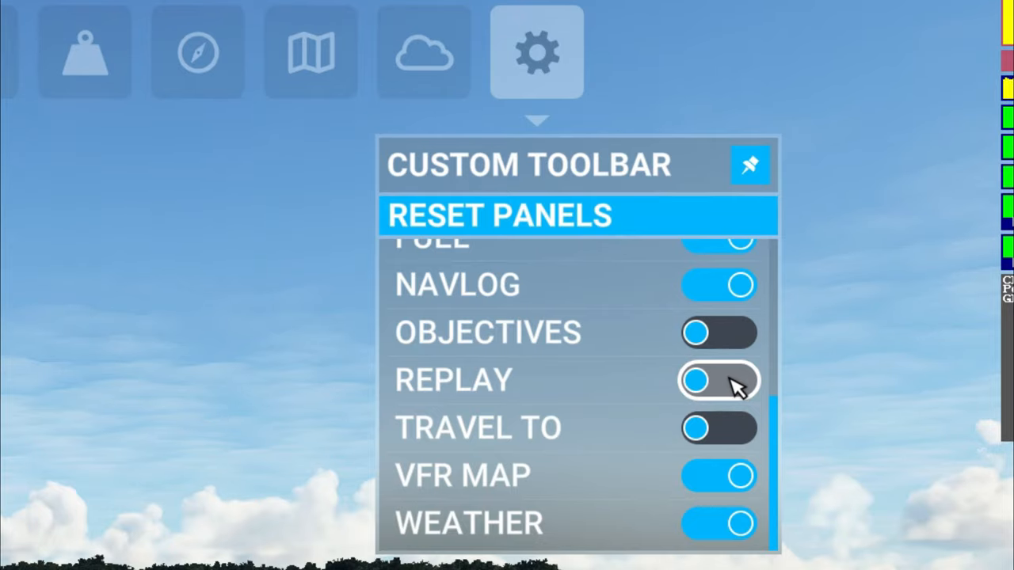
{"action": "left_click", "coordinate": [719, 380]}
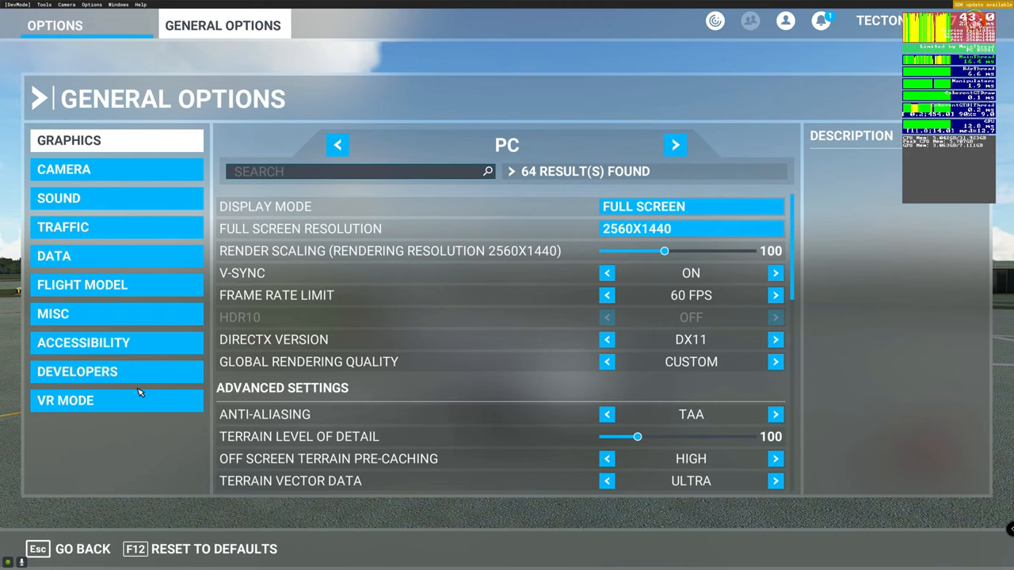
{"action": "left_click", "coordinate": [76, 370]}
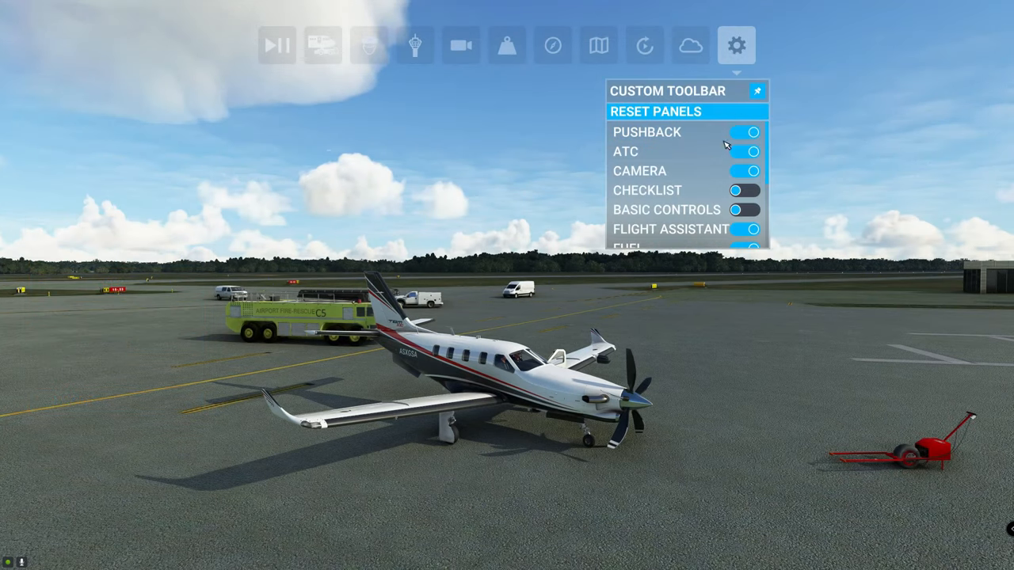
- Confirm Replay is toggled on, then launch the Replay panel from its new toolbar icon
{"action": "scroll", "scroll_direction": "down", "scroll_amount": 3}
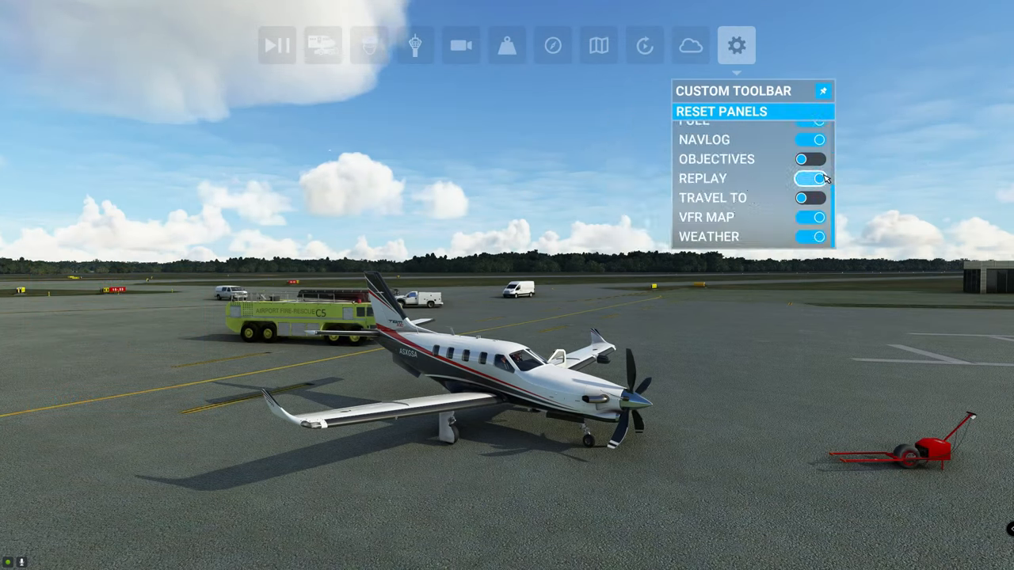
{"action": "left_click", "coordinate": [811, 178]}
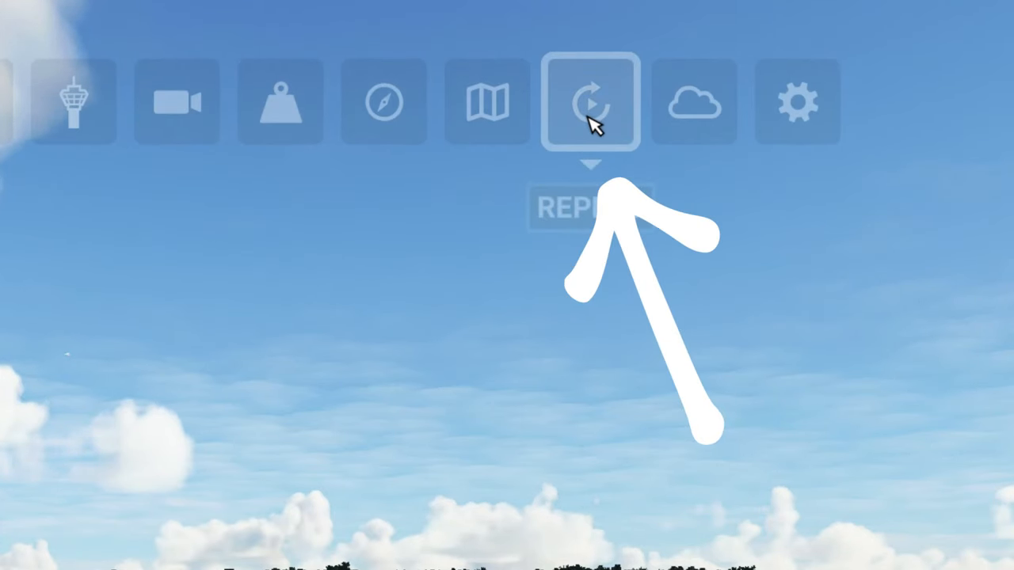
{"action": "left_click", "coordinate": [589, 101]}
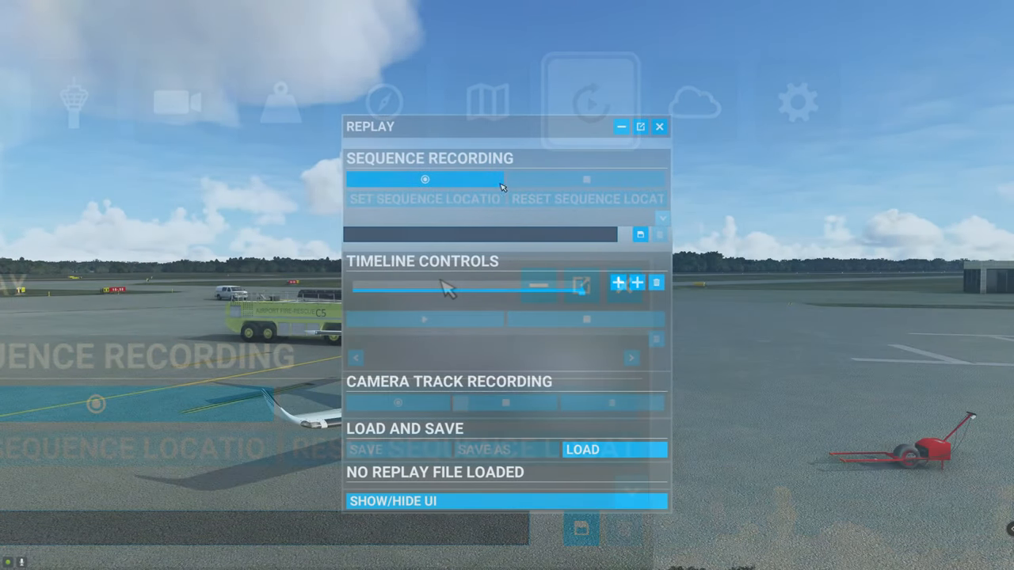